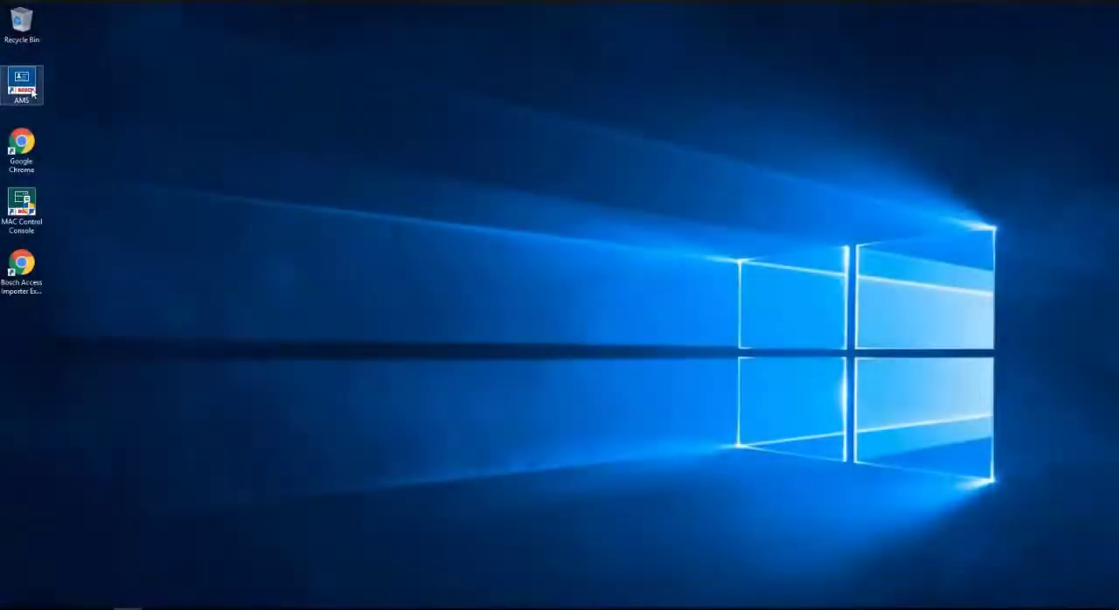
# Step: Launch AMS from the desktop shortcut and approve the administrator permission prompt
pyautogui.doubleClick(21, 79)
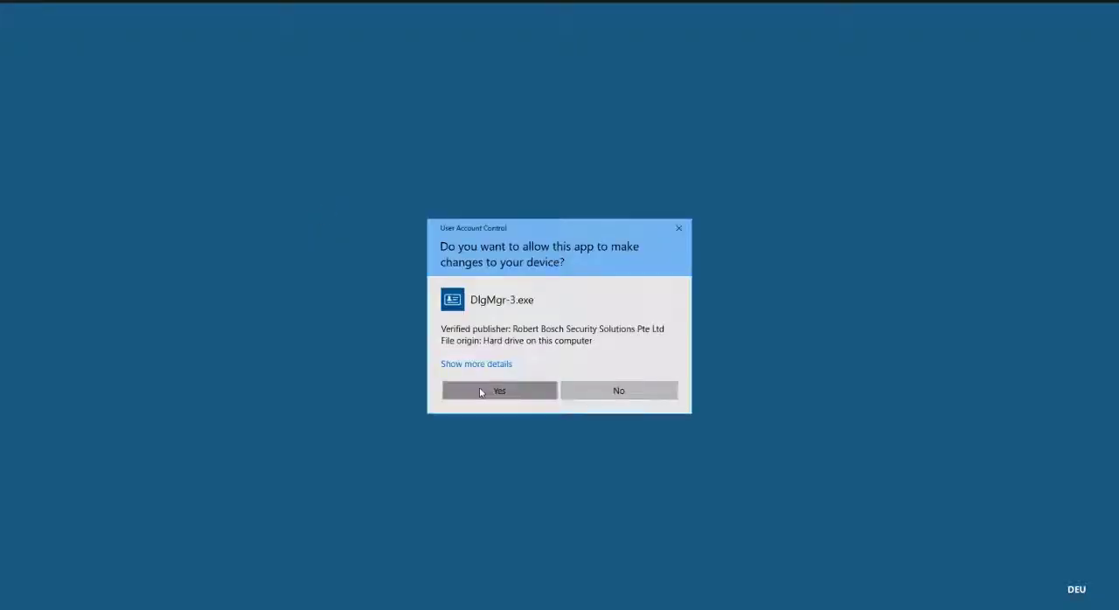
pyautogui.click(498, 391)
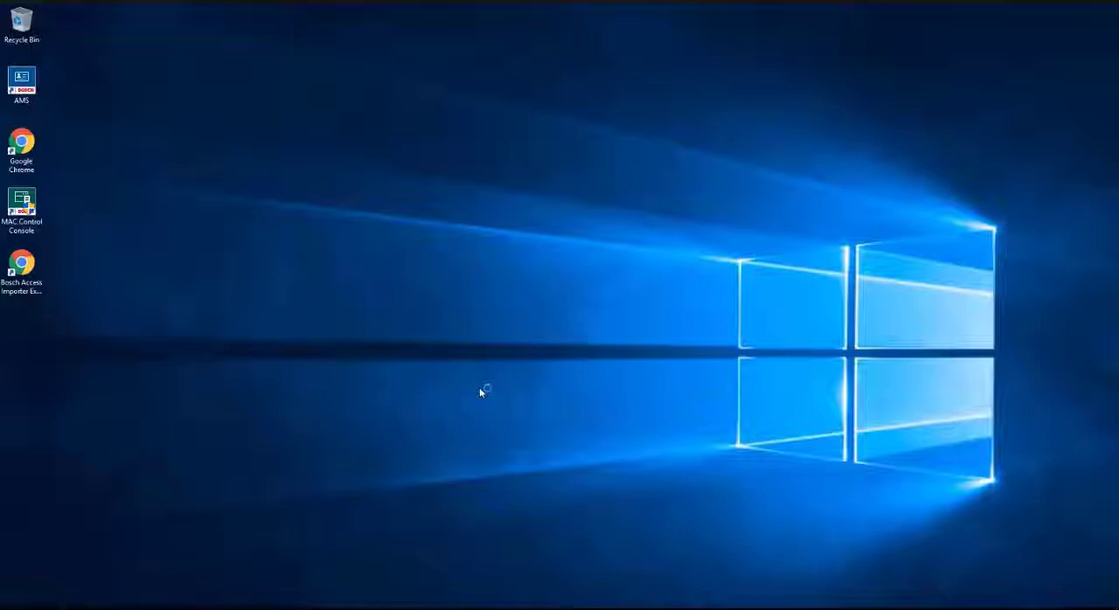
# Step: Log in to AMS as Administrator to open the Personnel data module
pyautogui.doubleClick(24, 79)
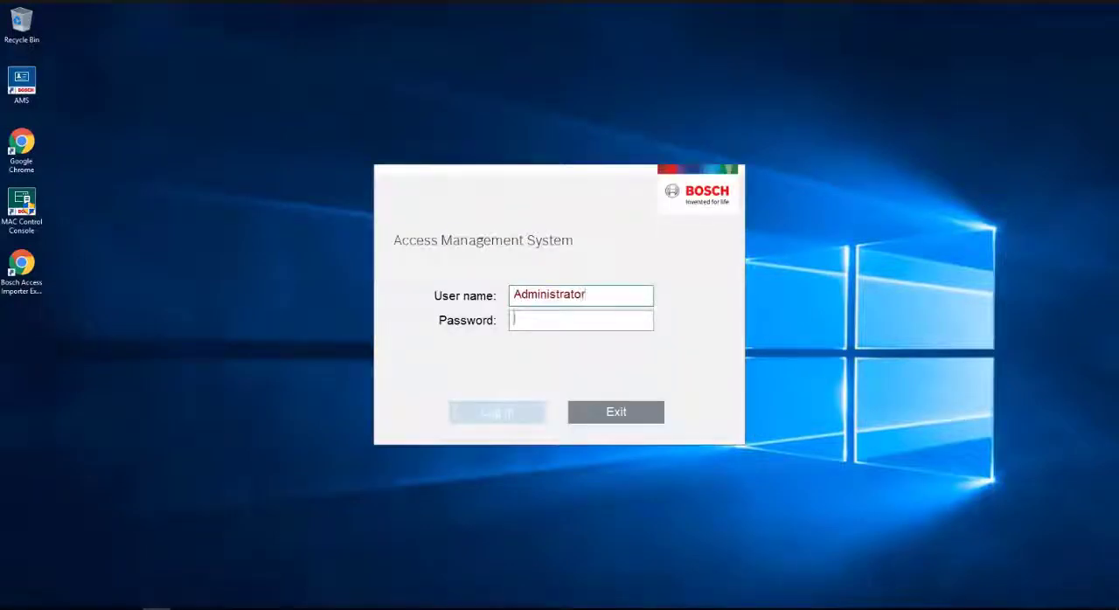
pyautogui.click(497, 412)
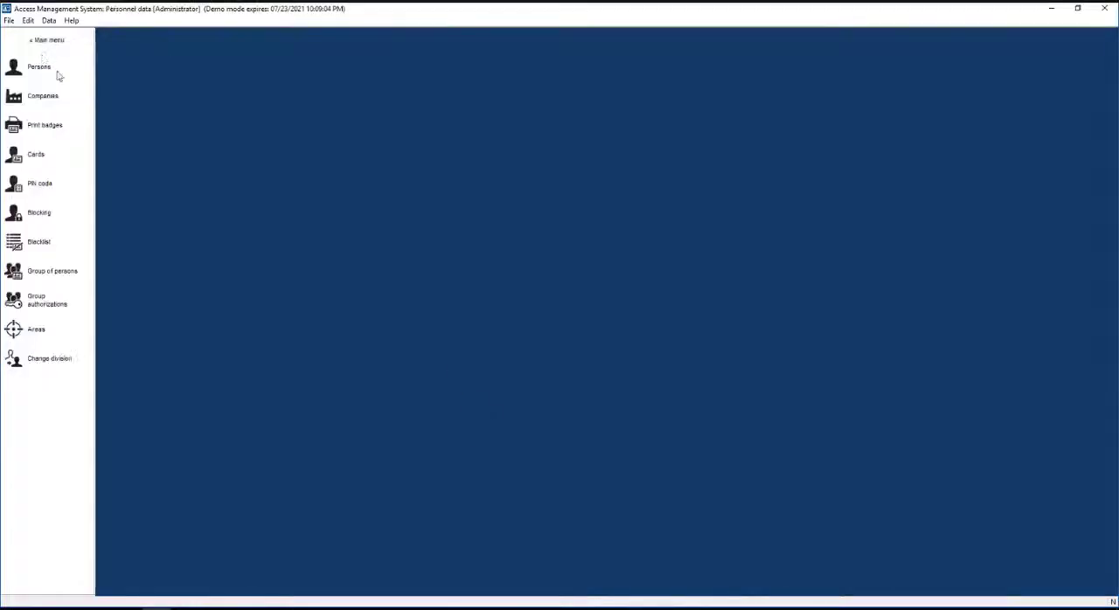
# Step: Go back from Personnel data to the AMS main menu
pyautogui.click(41, 67)
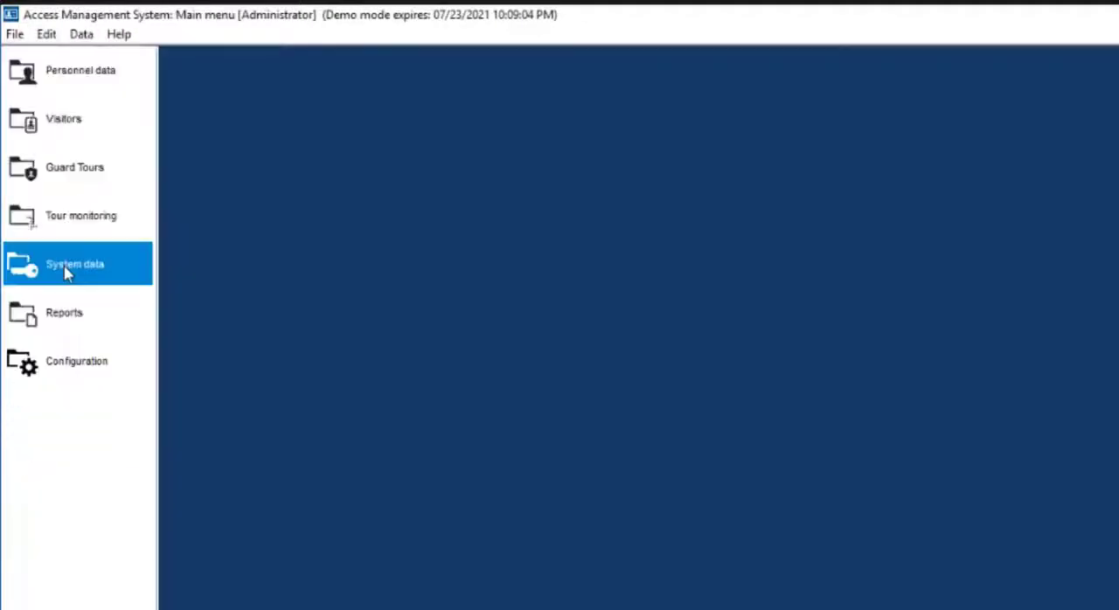
# Step: View the 'All' authorization under System data, then return to the main menu
pyautogui.click(73, 263)
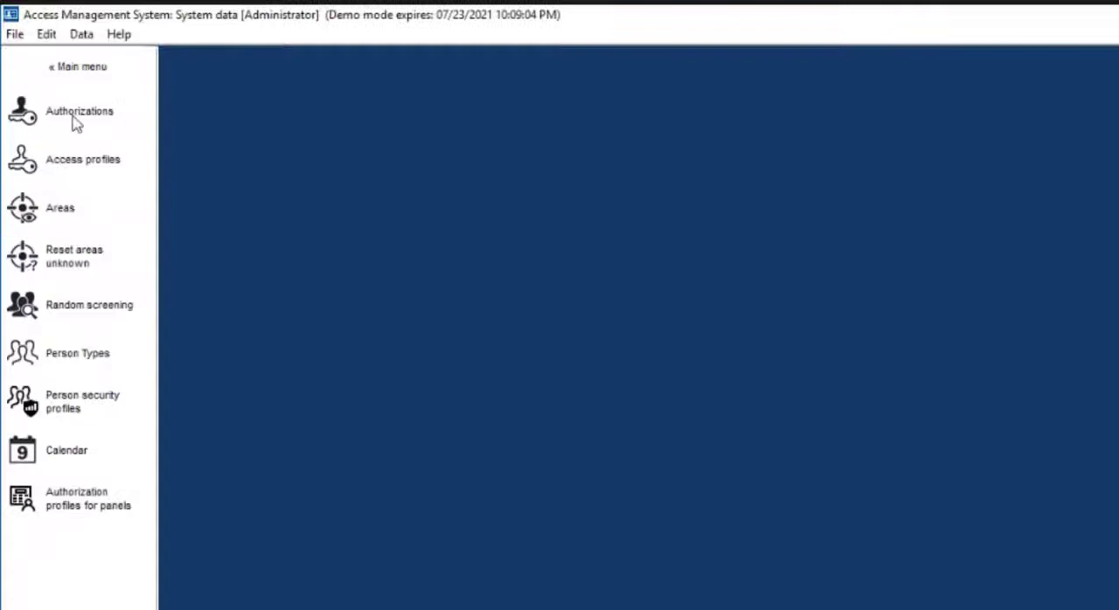
pyautogui.click(78, 111)
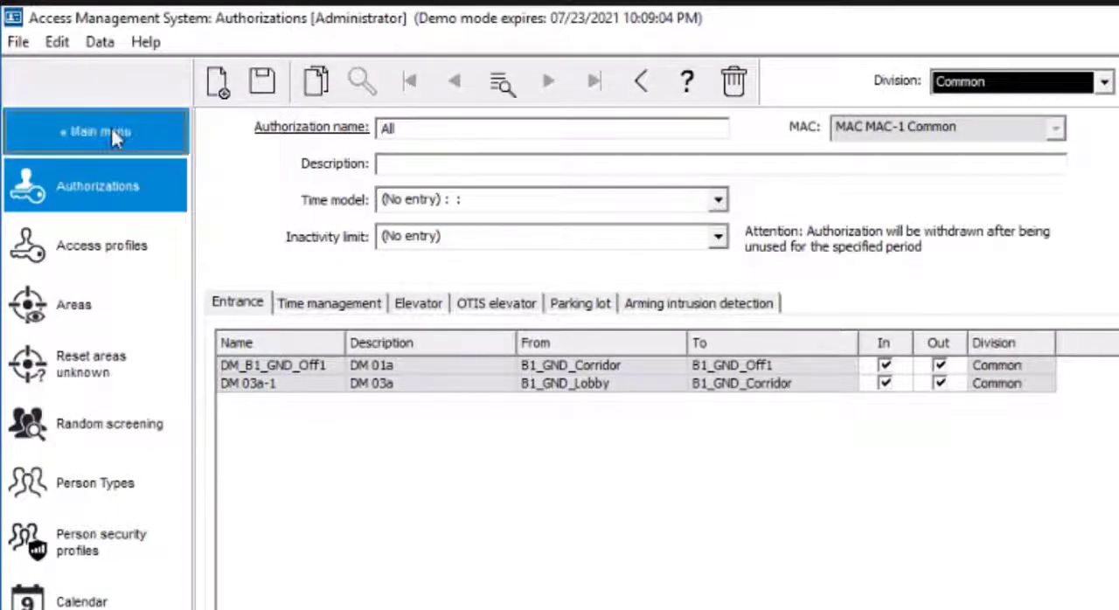
pyautogui.click(96, 131)
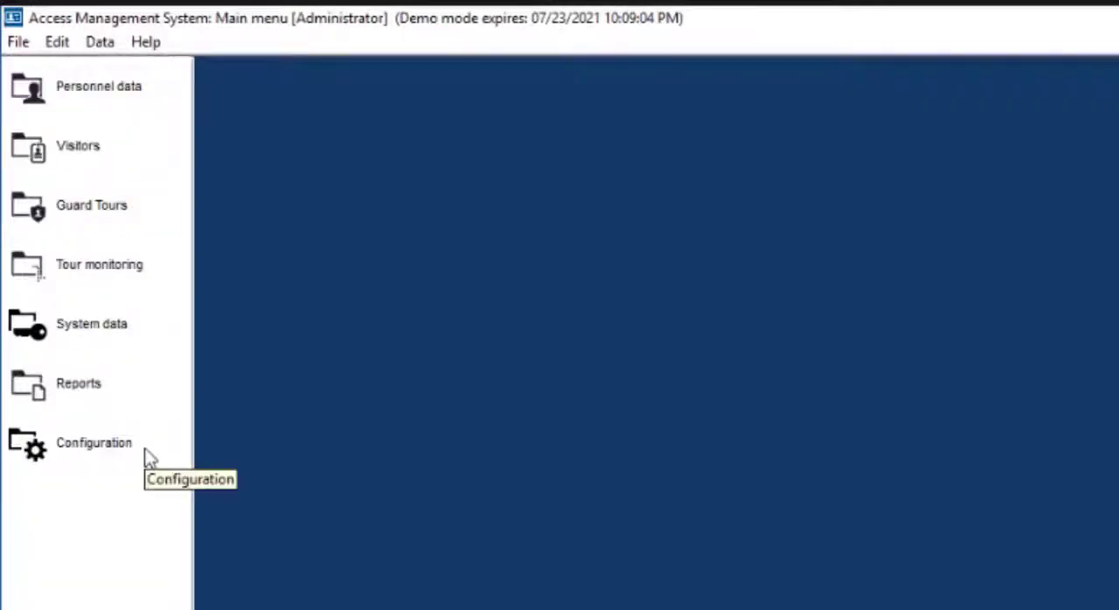
# Step: Search User rights in Configuration, listing four operators including Importer
pyautogui.click(92, 443)
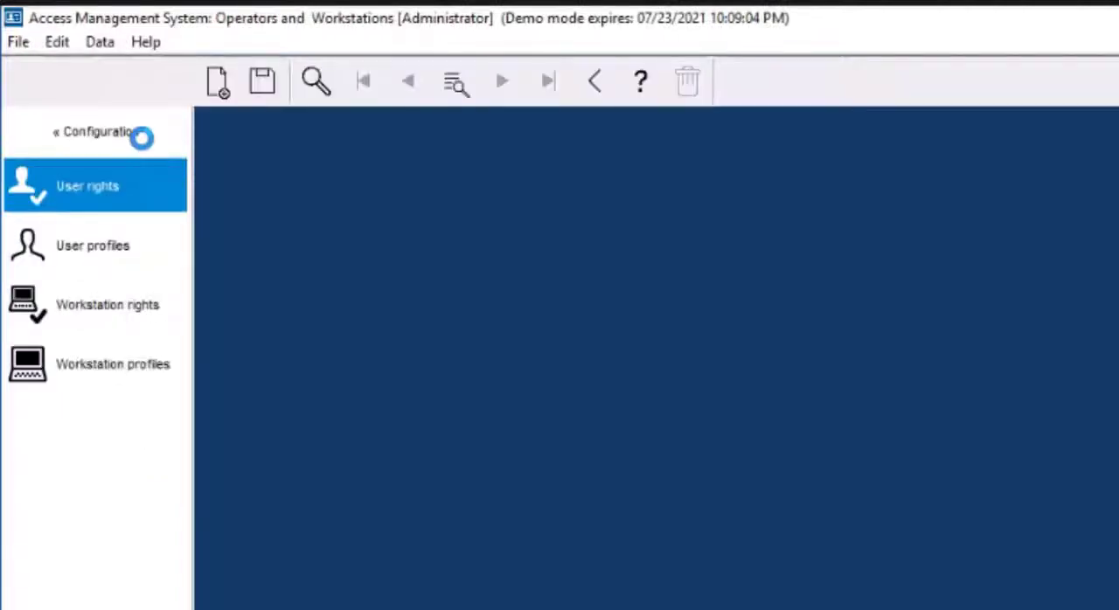
pyautogui.click(85, 184)
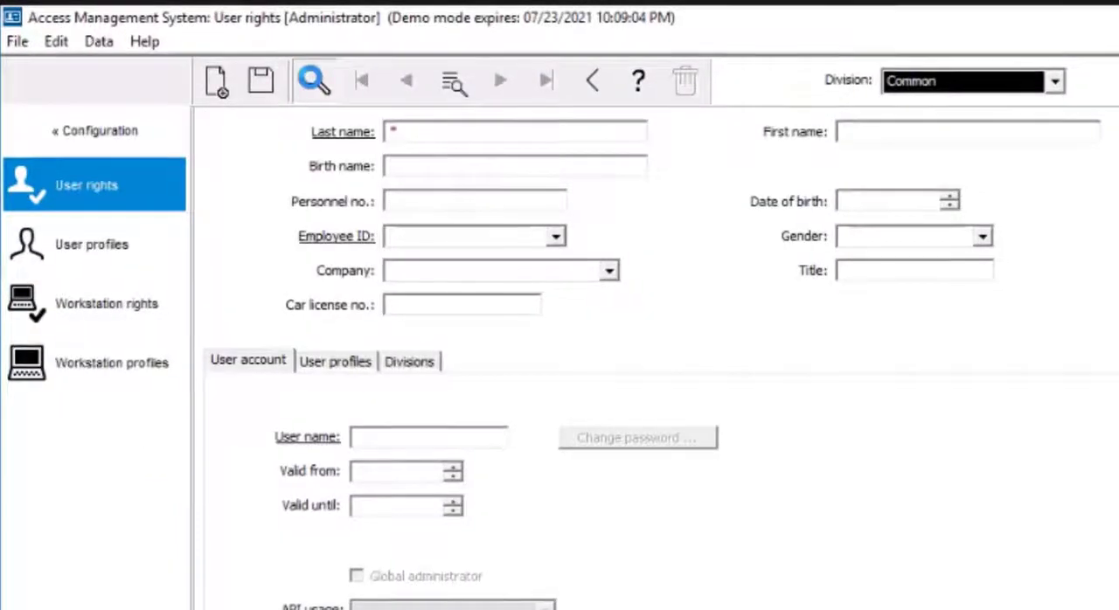
pyautogui.click(312, 80)
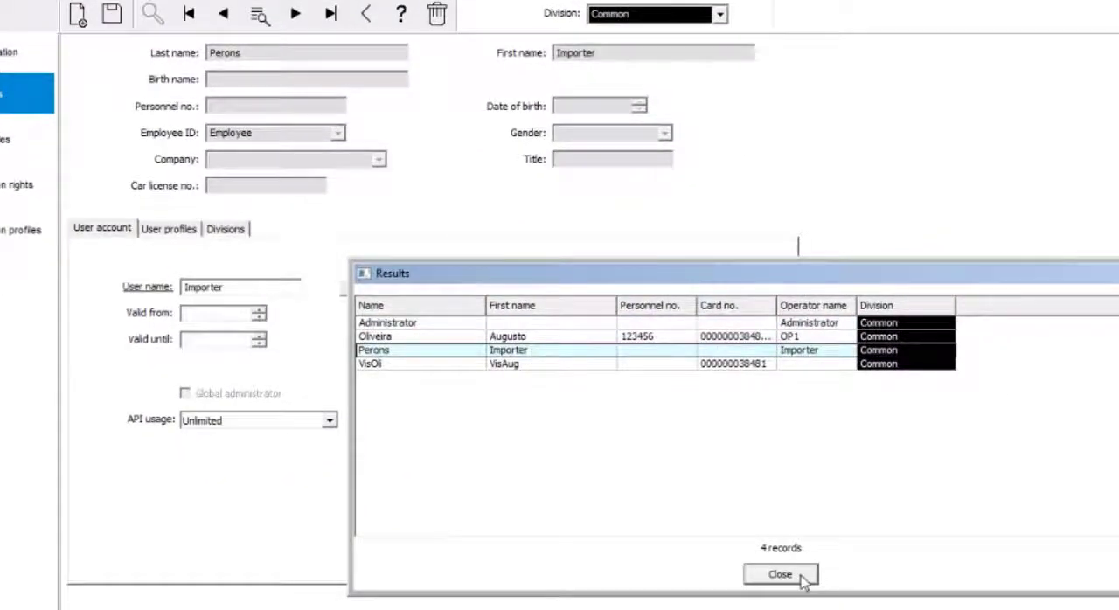
# Step: Close the search results and show Importer's API usage options, with Unlimited selected
pyautogui.click(780, 575)
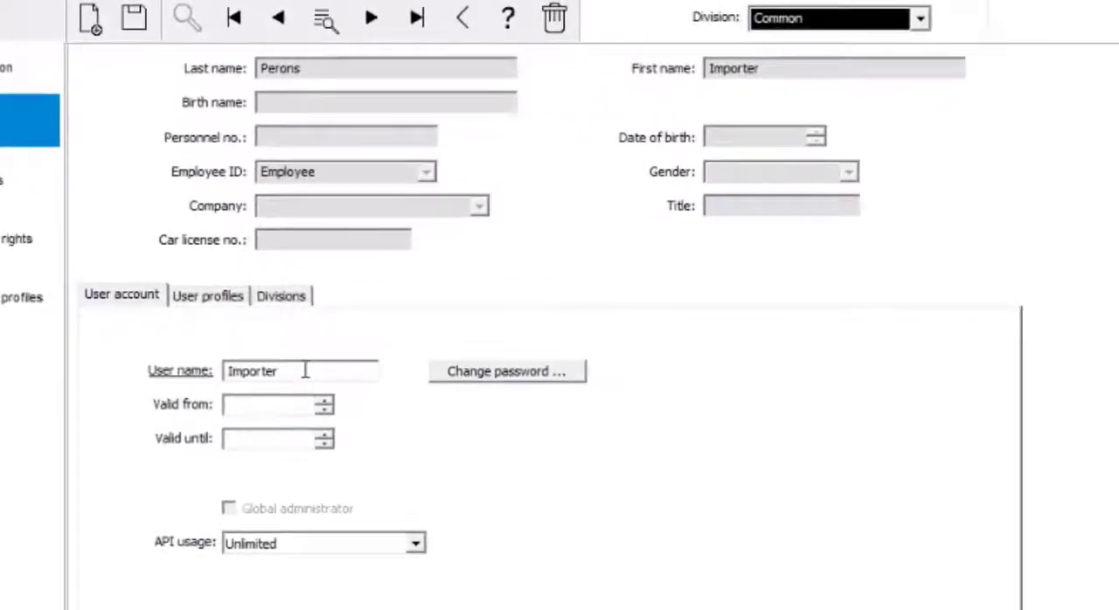
pyautogui.click(415, 544)
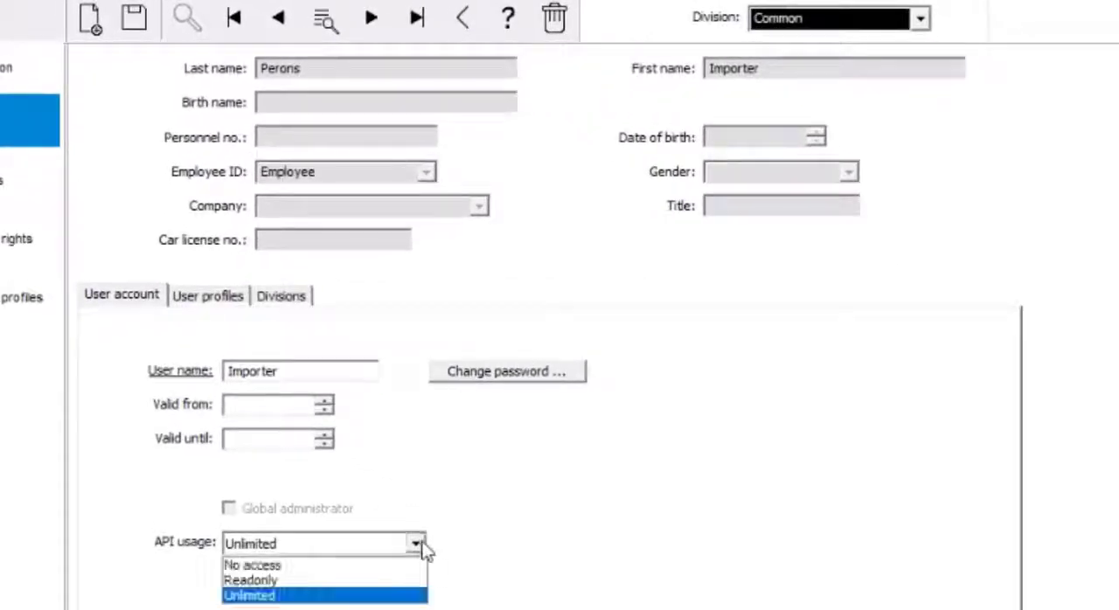